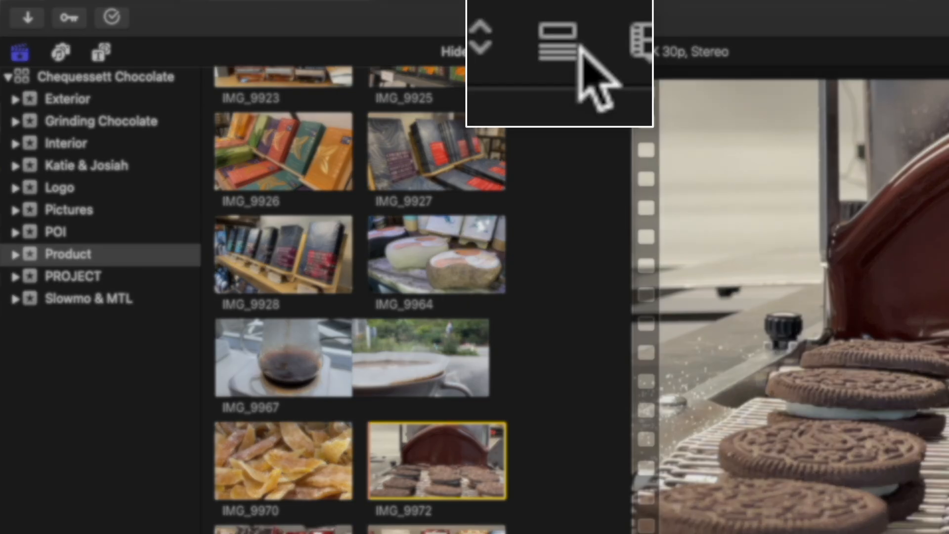
Switch the Product event's browser from filmstrip thumbnails to list view, previewing IMG_9972.
click(552, 37)
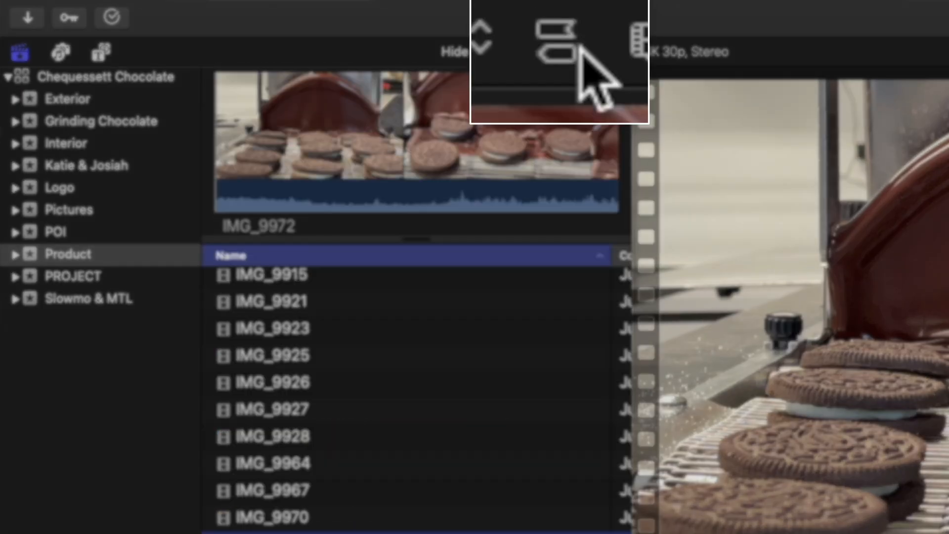